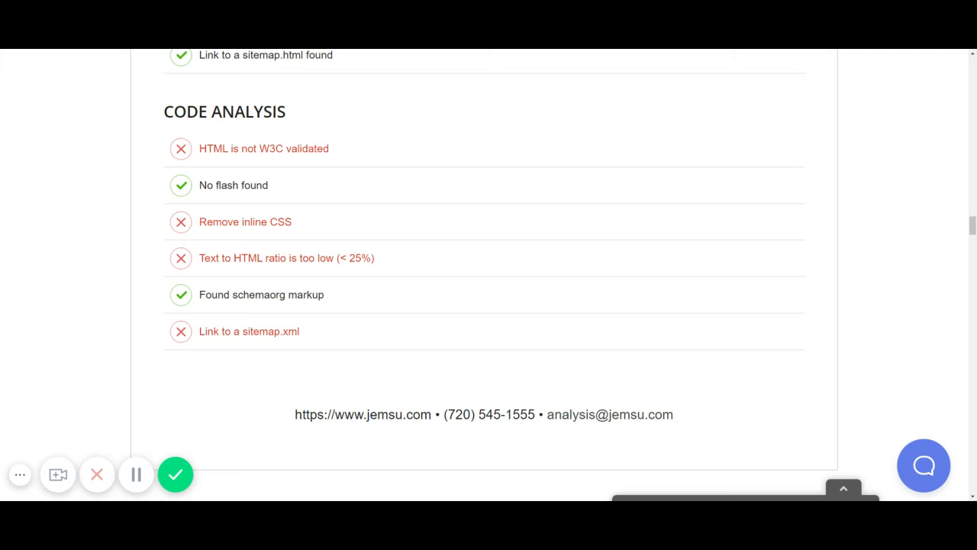
pyautogui.moveTo(809, 198)
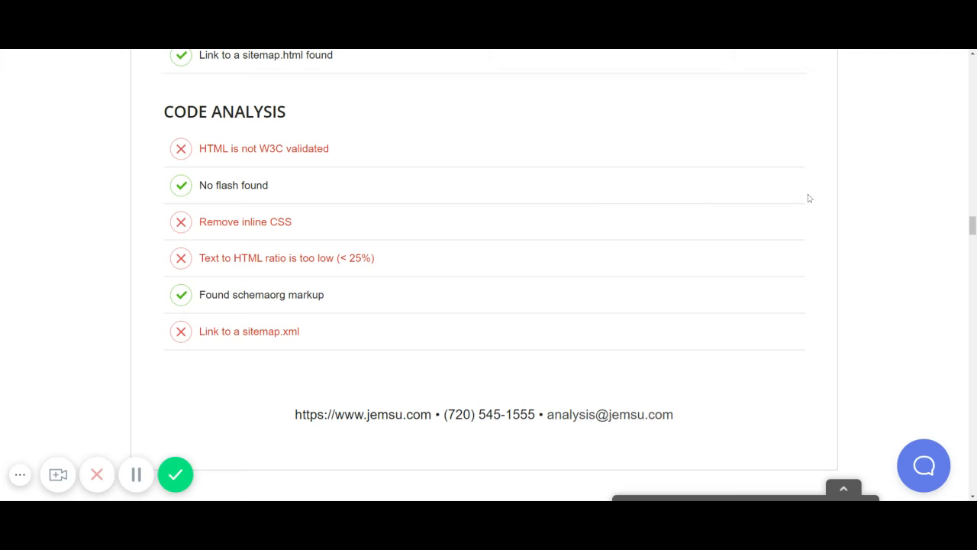
pyautogui.moveTo(512, 320)
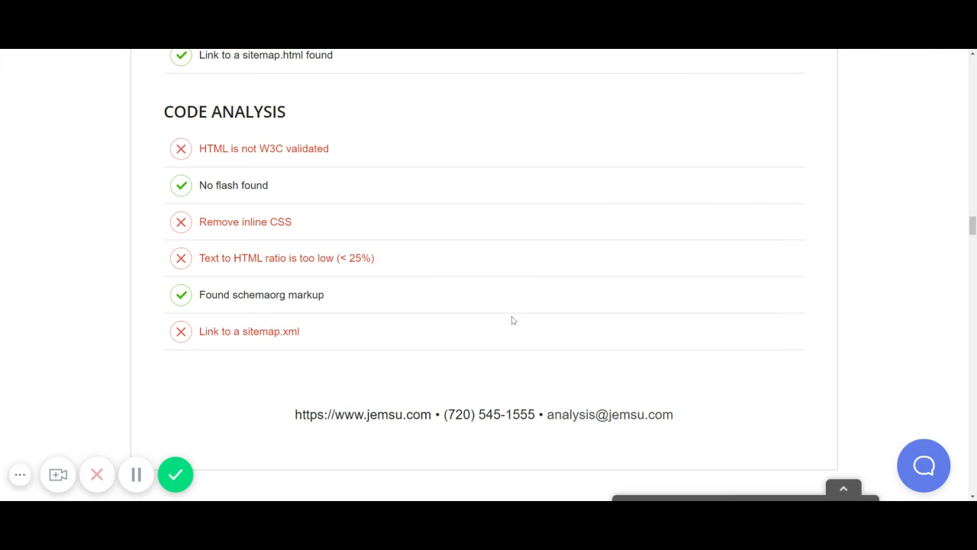